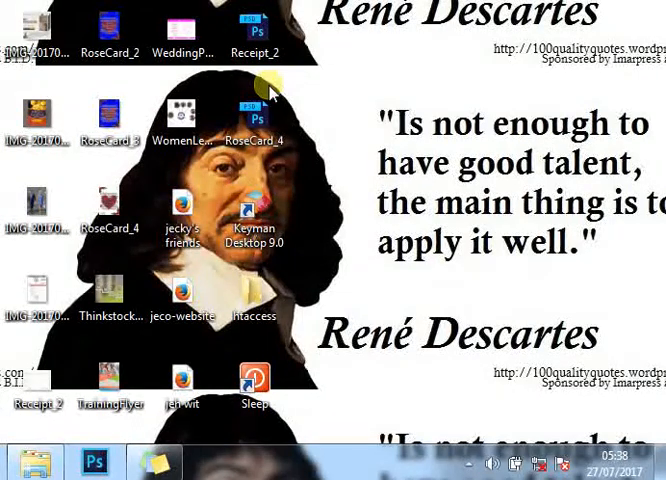
Step: Delete the old Sleep shortcut from the desktop, confirming the prompt
left_click(255, 110)
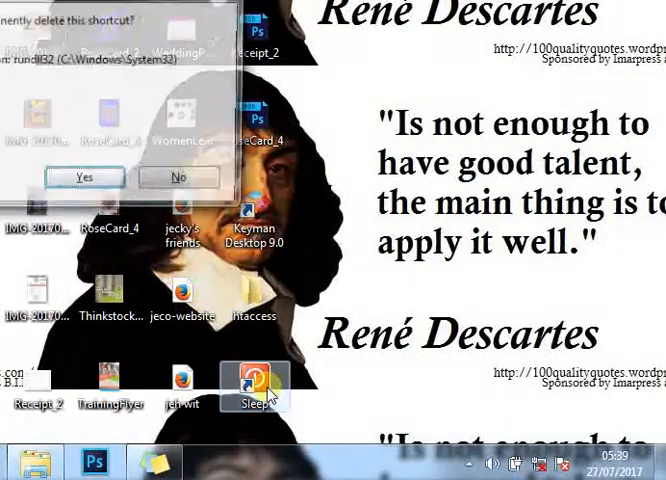
left_click(84, 177)
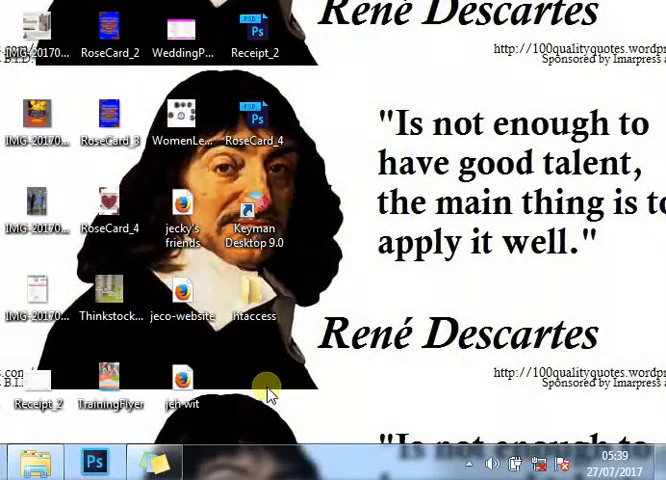
mouse_move(252, 372)
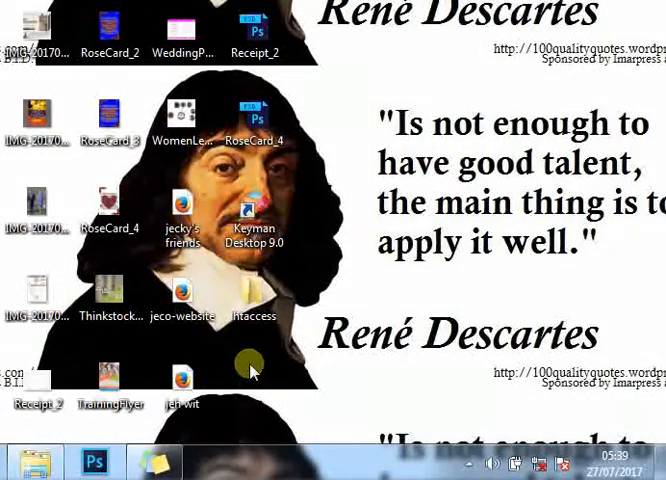
Step: Start a new desktop shortcut via the desktop's New > Shortcut menu
right_click(243, 372)
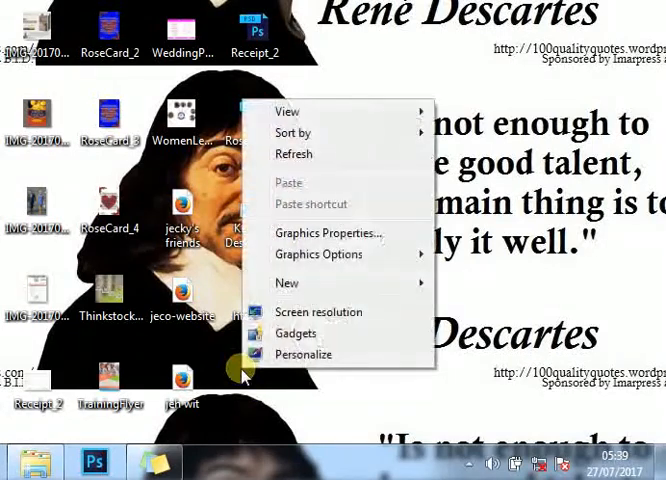
left_click(288, 283)
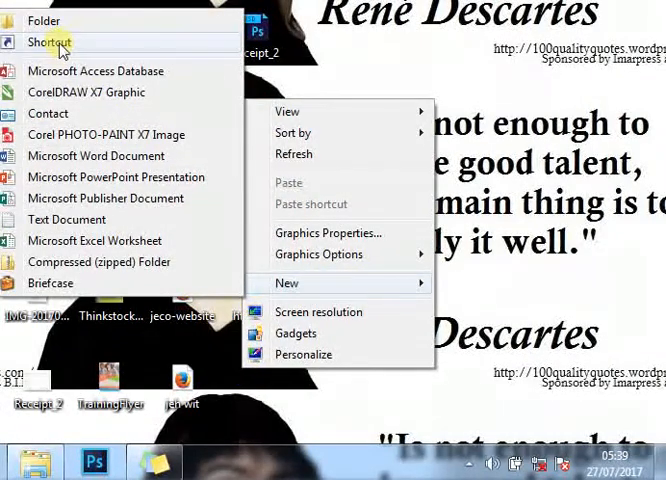
left_click(49, 42)
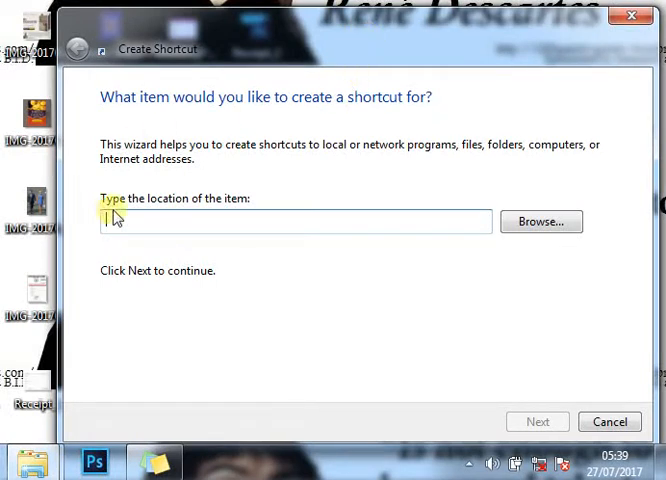
mouse_move(232, 215)
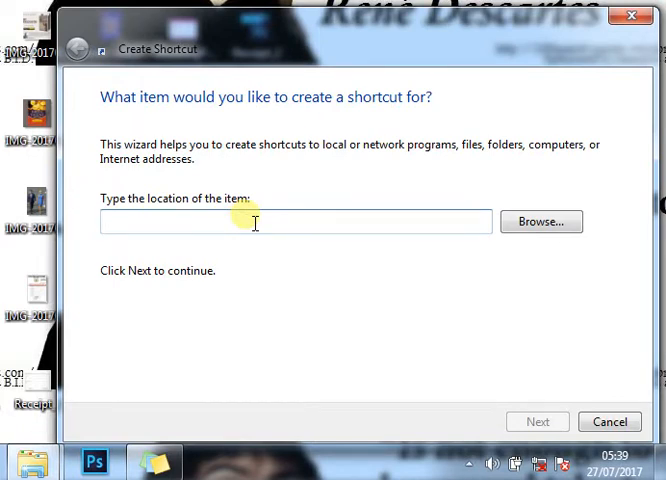
Step: Enter 'rundll32.exe powrprof.dll, SetSuspendState Sleep' as the shortcut location
type("r")
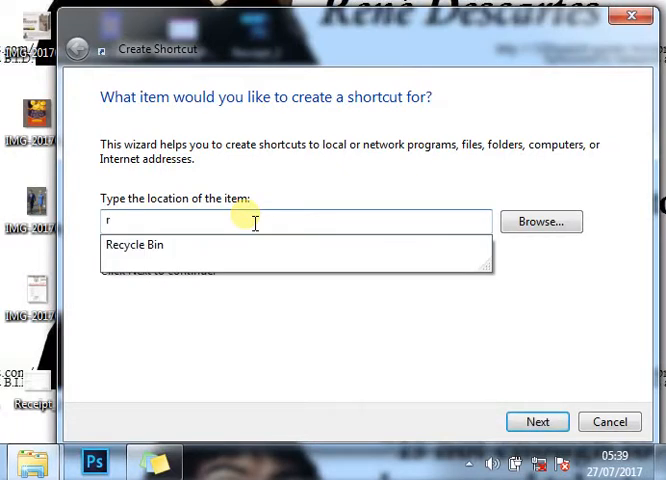
type("undll")
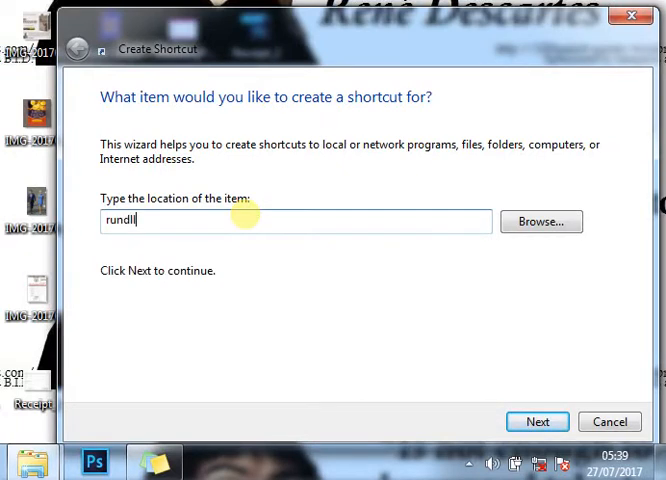
type("32")
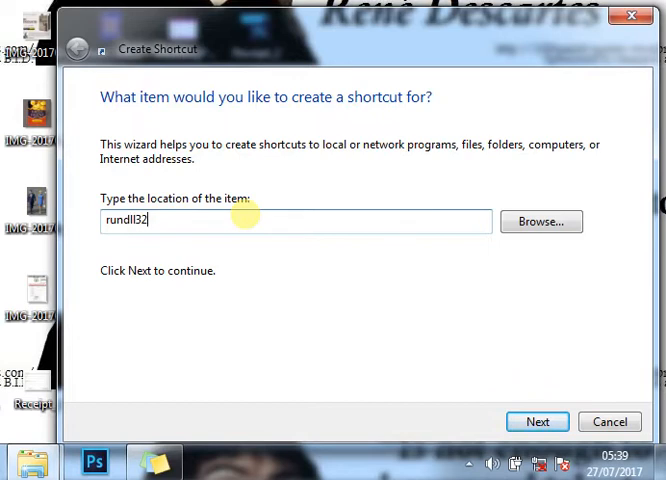
type(".exe po")
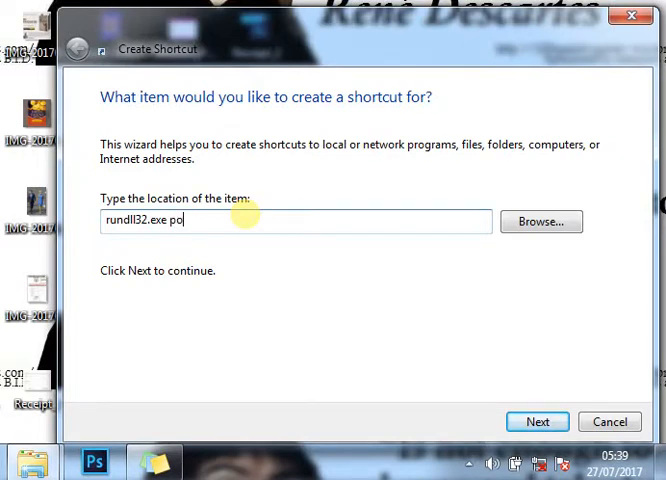
type("wrf")
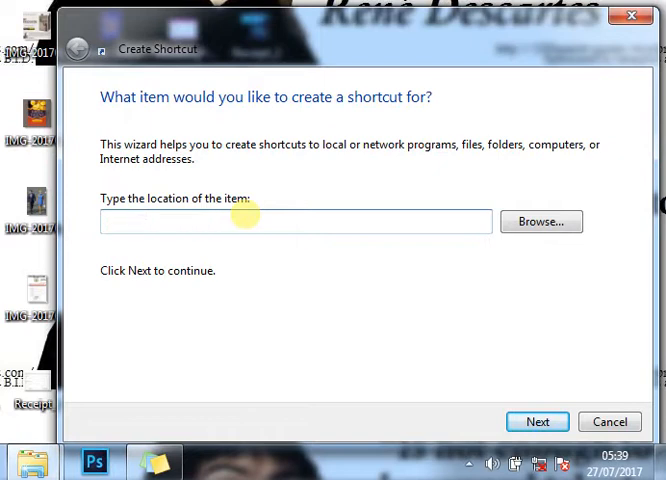
type("rundll32.exe powrprof")
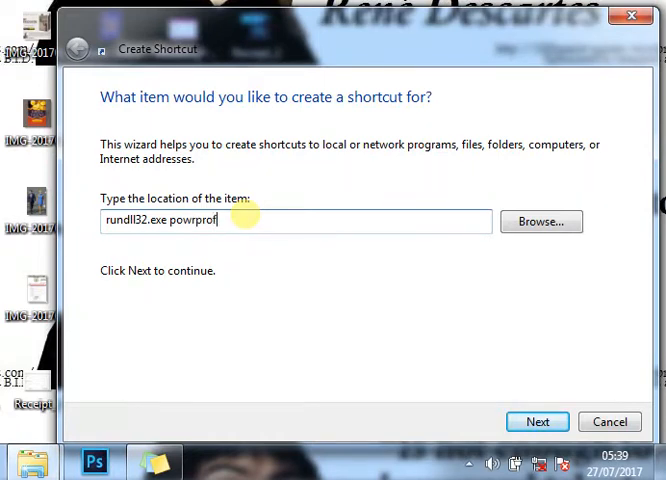
type(".dll")
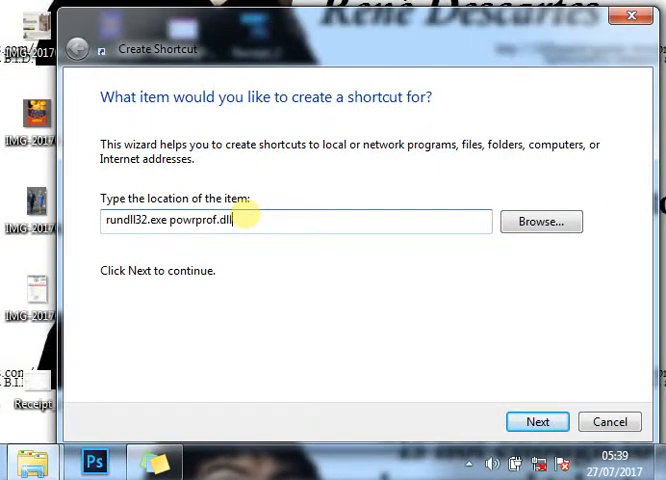
type(",")
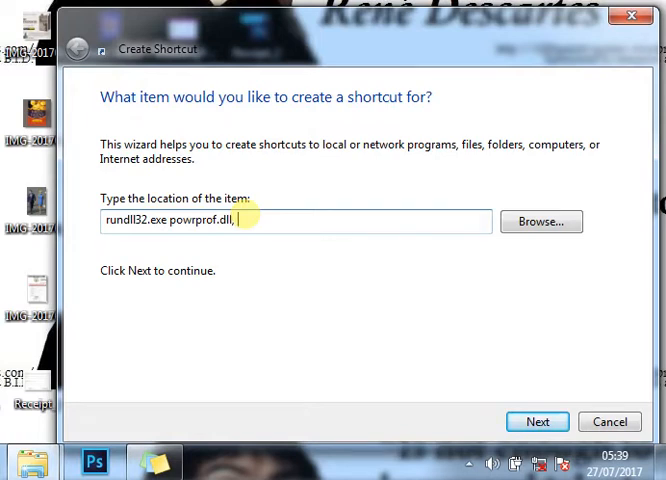
type("SetS")
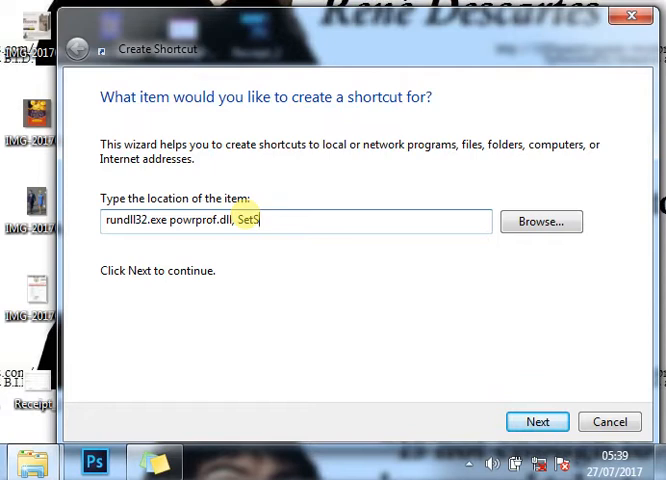
type("uspend")
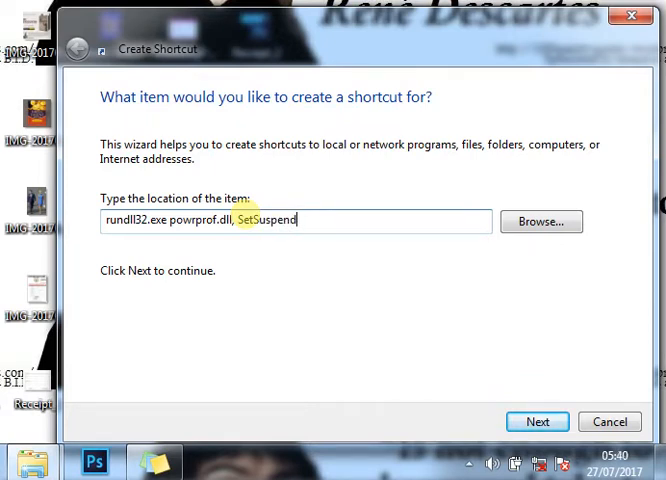
type("Sta")
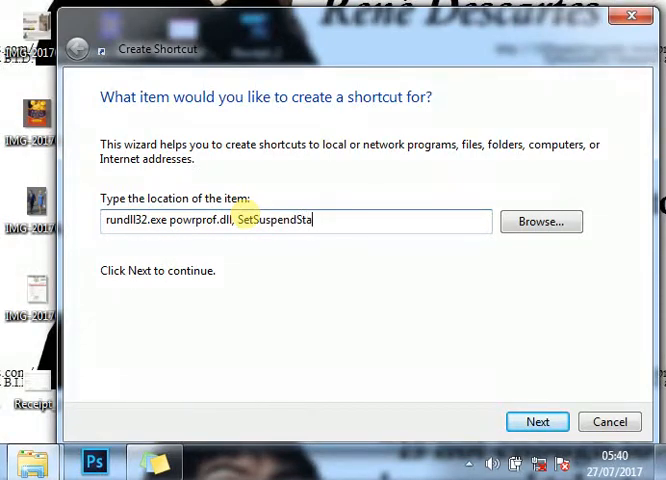
type("te")
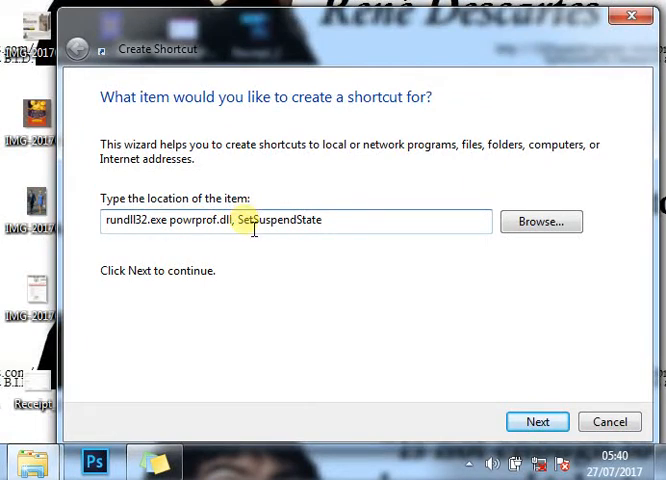
type("S")
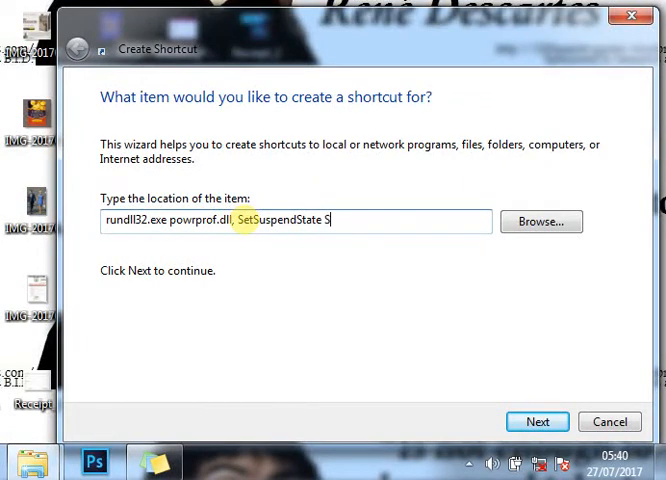
type("lee")
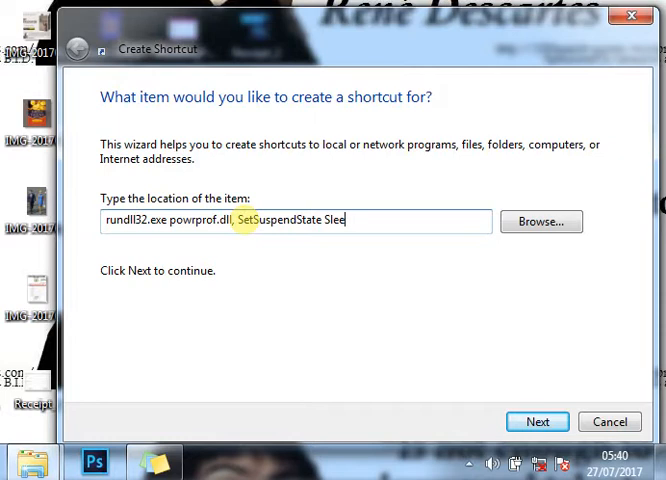
type("p")
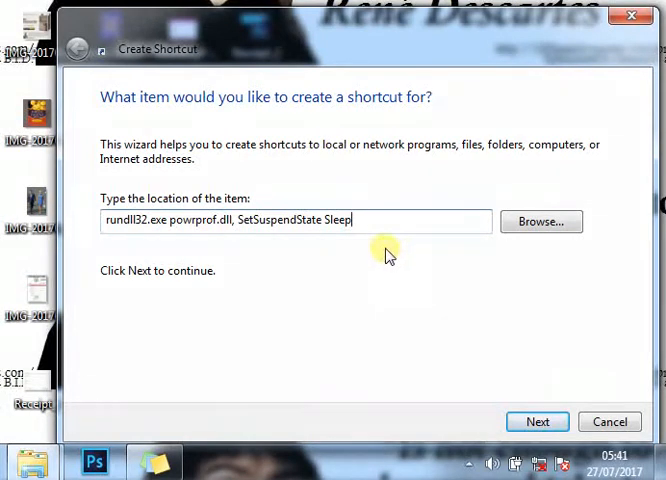
double_click(336, 220)
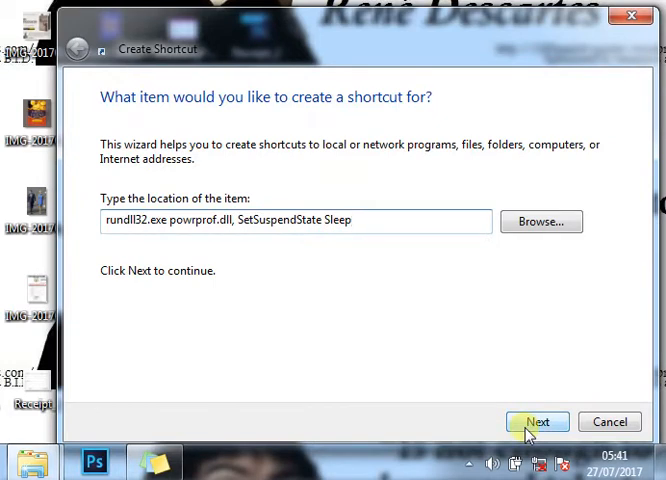
Step: Name the shortcut 'Sleep', finish the wizard, and select the new desktop icon
left_click(537, 421)
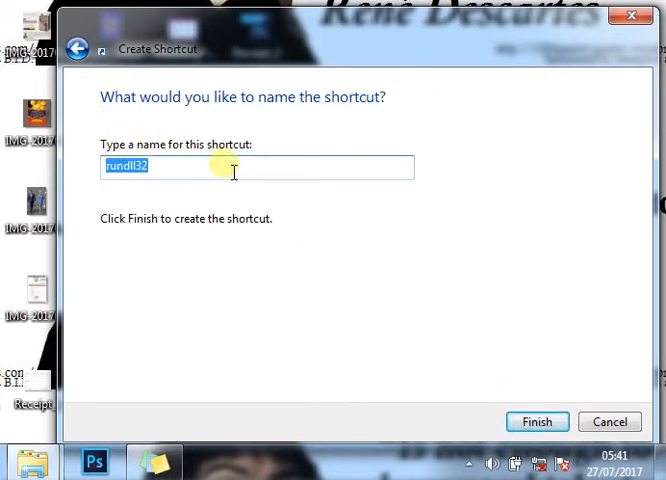
mouse_move(262, 177)
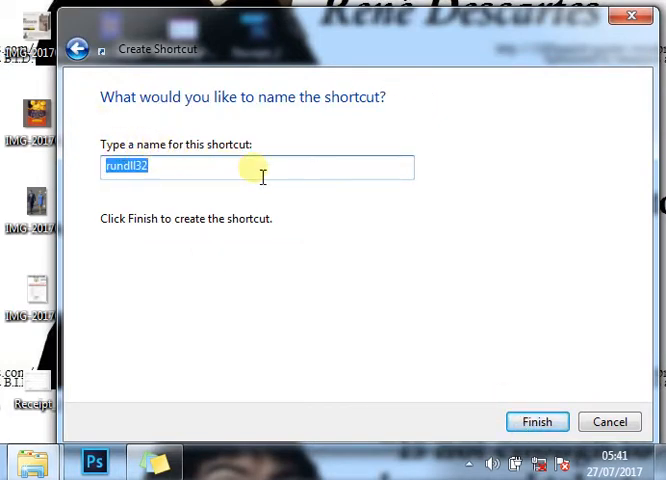
type("Sleep")
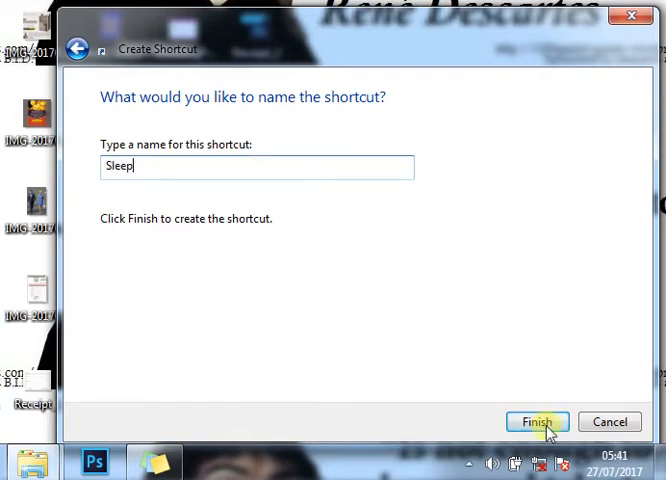
left_click(537, 421)
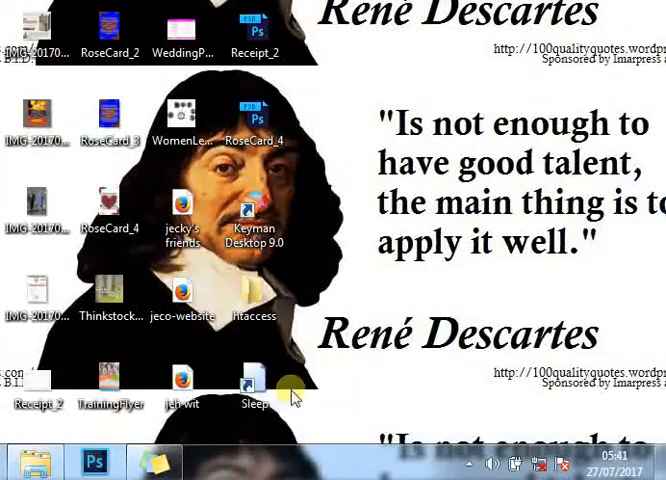
left_click(252, 380)
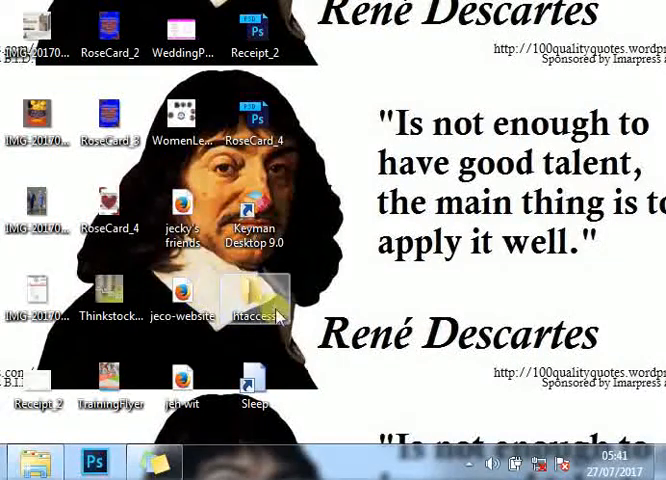
left_click(252, 215)
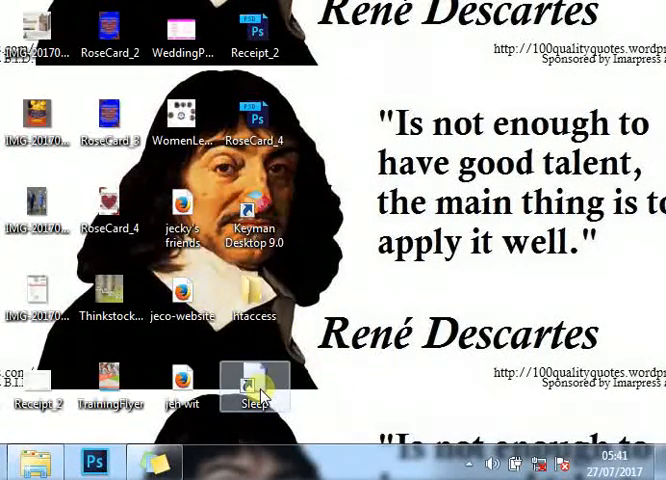
Step: Open the Sleep shortcut's Properties and its Change Icon dialog
right_click(253, 385)
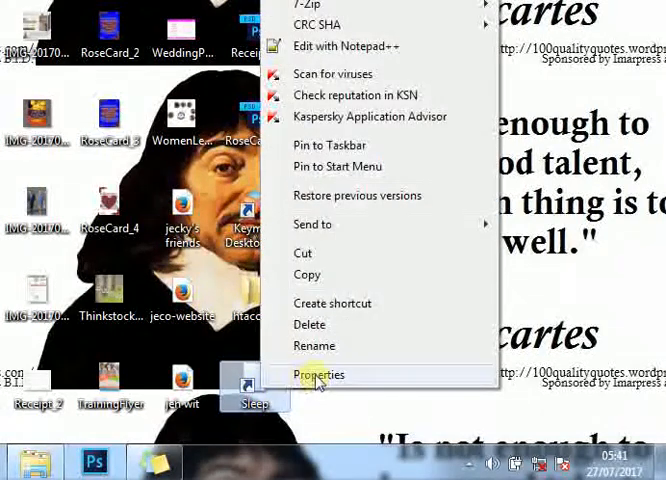
left_click(319, 375)
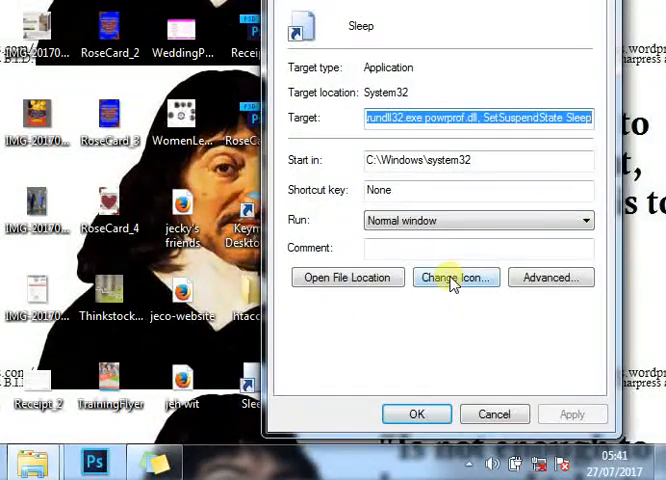
left_click(455, 277)
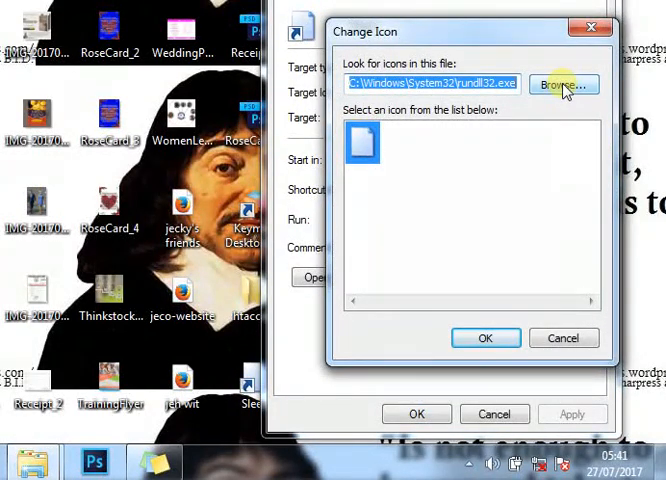
Step: Browse to C:\Windows\System32 and scroll down to shell32.dll
left_click(563, 84)
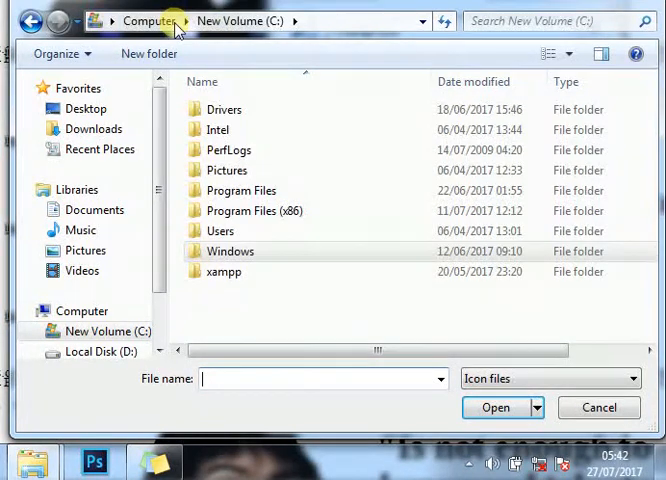
left_click(231, 251)
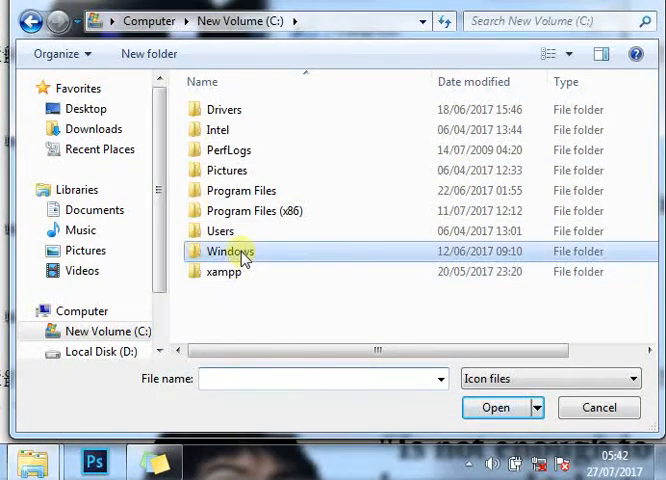
double_click(228, 251)
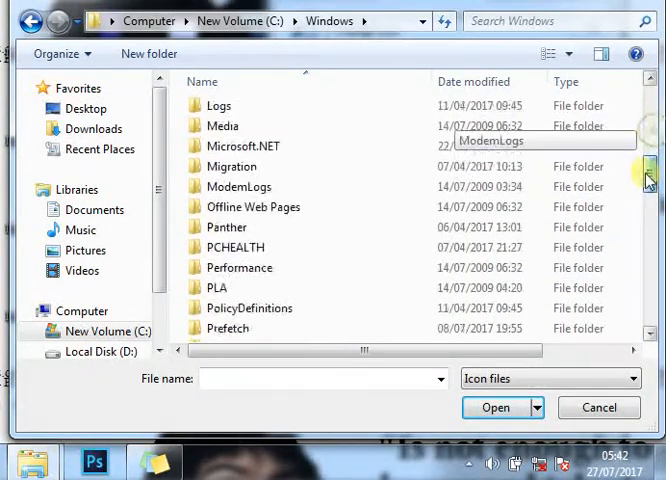
scroll("down", 3)
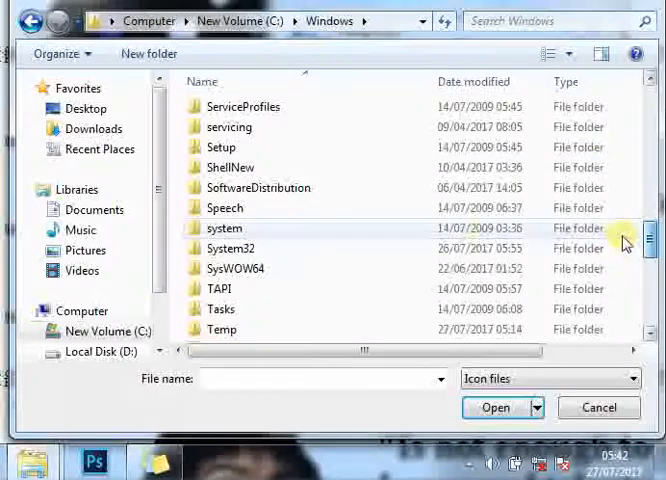
double_click(232, 248)
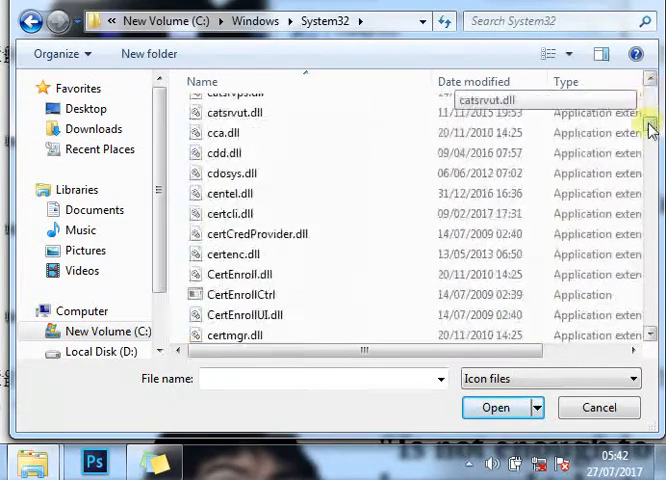
scroll("down", 3)
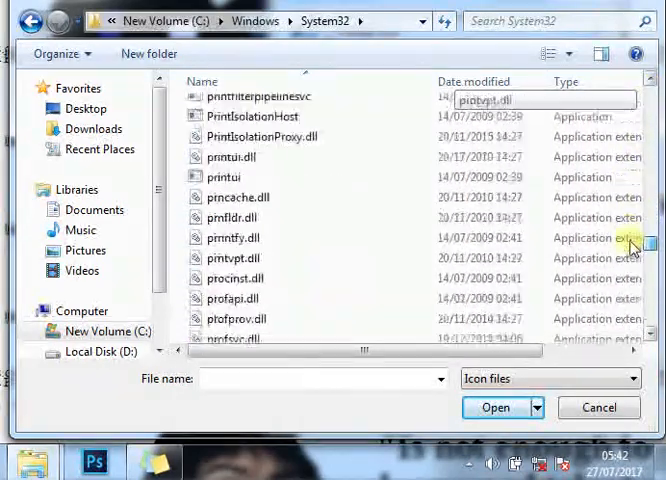
scroll("down", 3)
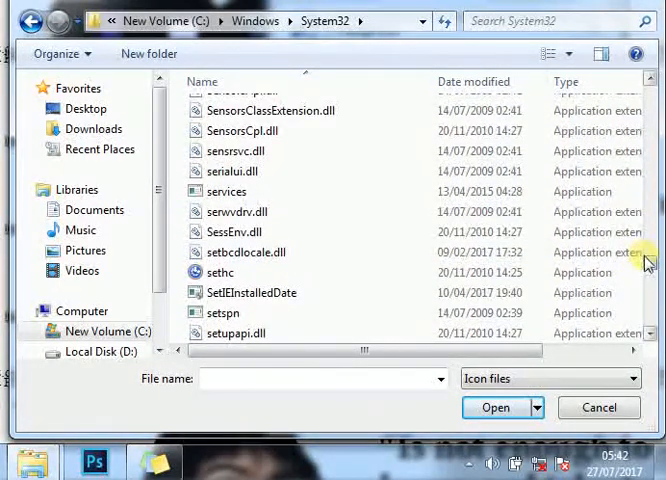
scroll("down", 3)
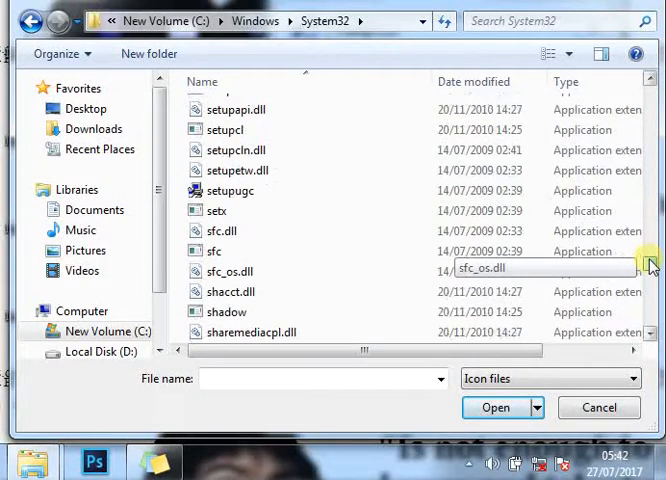
scroll("down", 3)
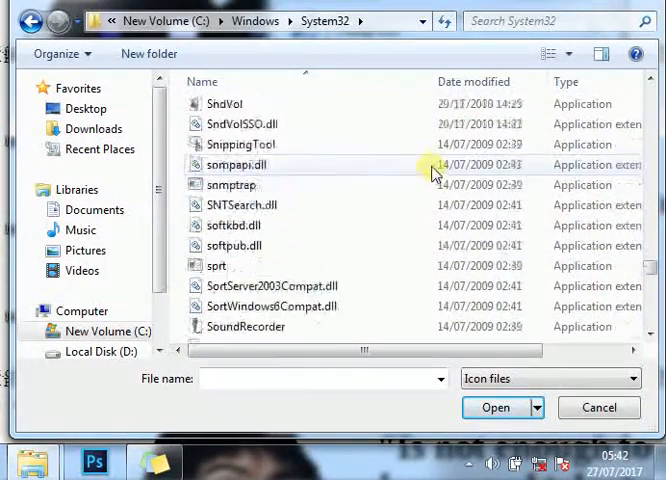
scroll("down", 3)
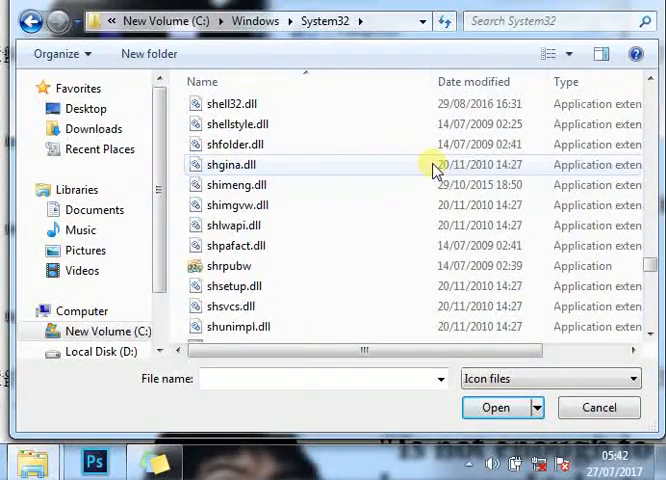
scroll("down", 3)
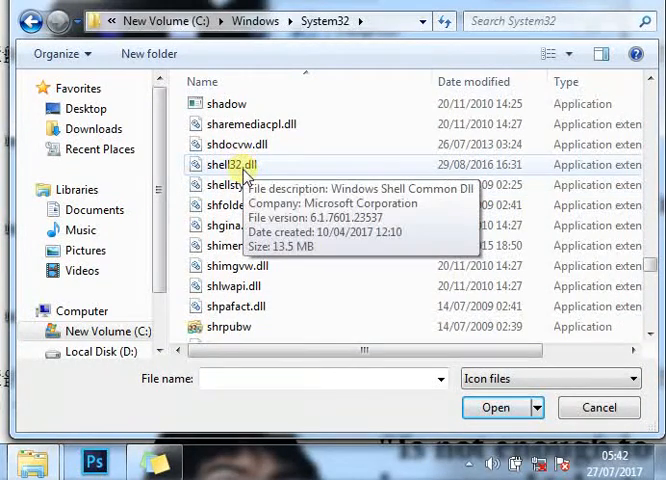
Step: Load shell32.dll and pick its red power icon for the shortcut
left_click(495, 407)
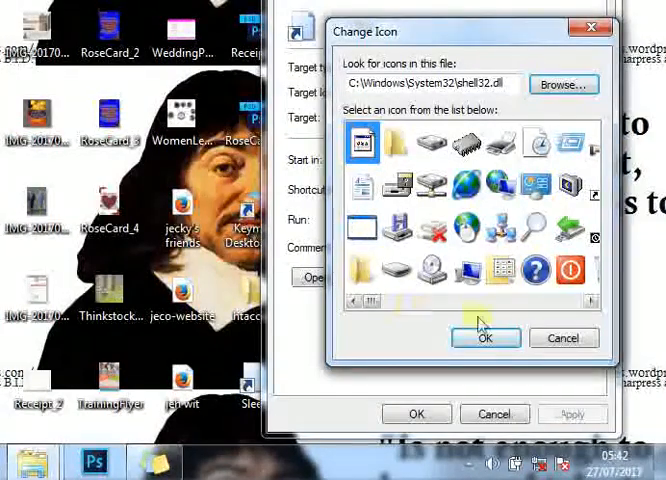
mouse_move(543, 315)
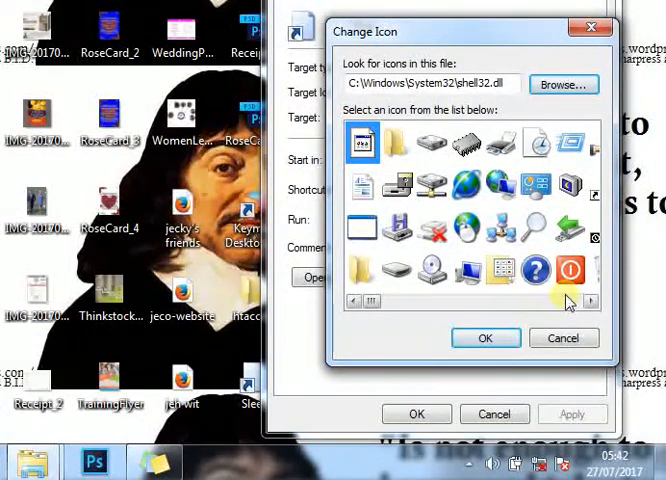
left_click(571, 271)
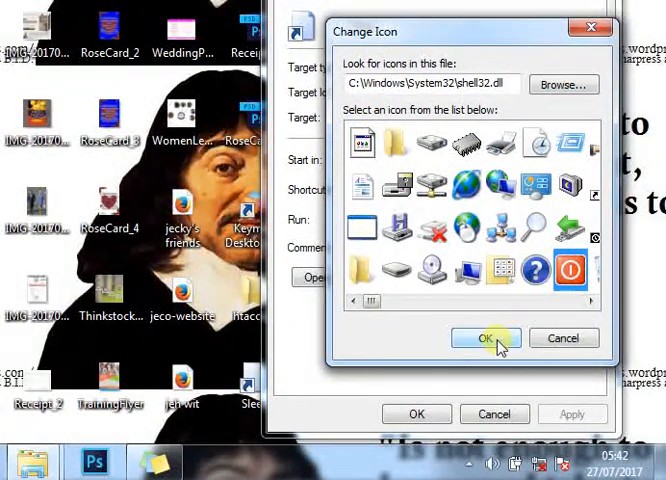
left_click(484, 337)
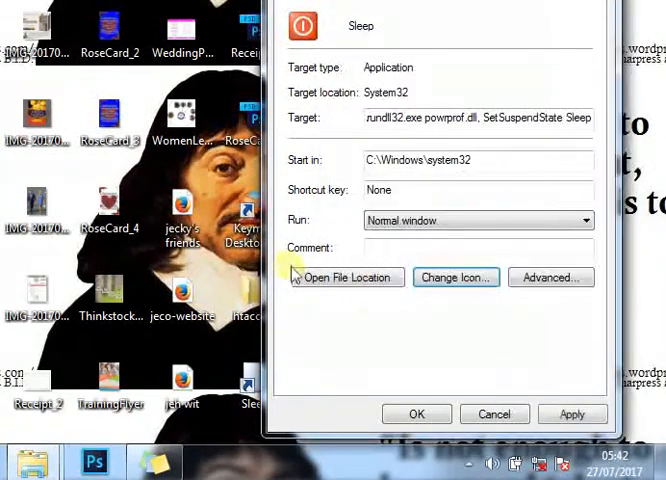
mouse_move(425, 200)
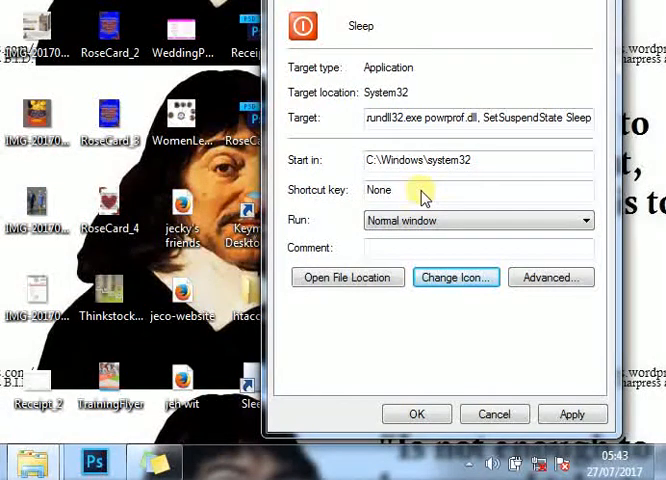
mouse_move(310, 196)
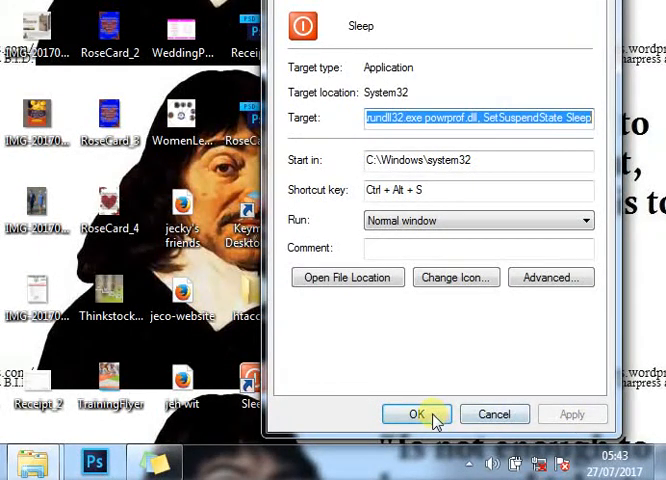
Step: Confirm the Properties dialog to save the Ctrl + Alt + S hotkey and icon
left_click(415, 414)
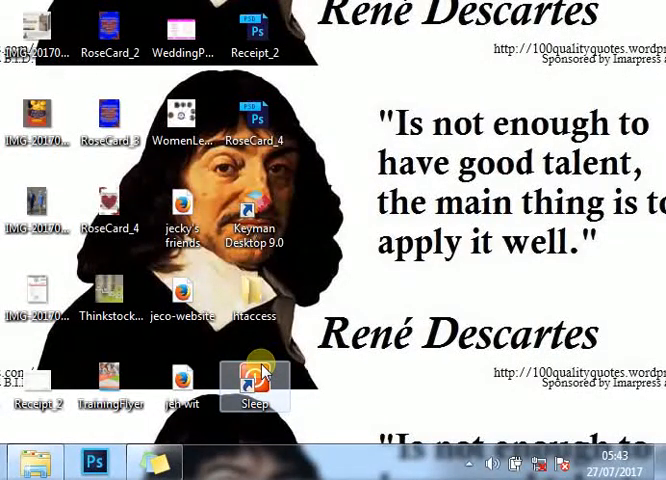
left_click(253, 381)
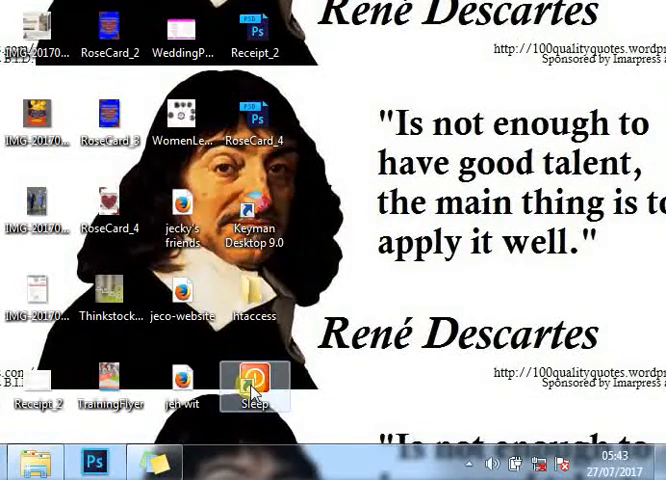